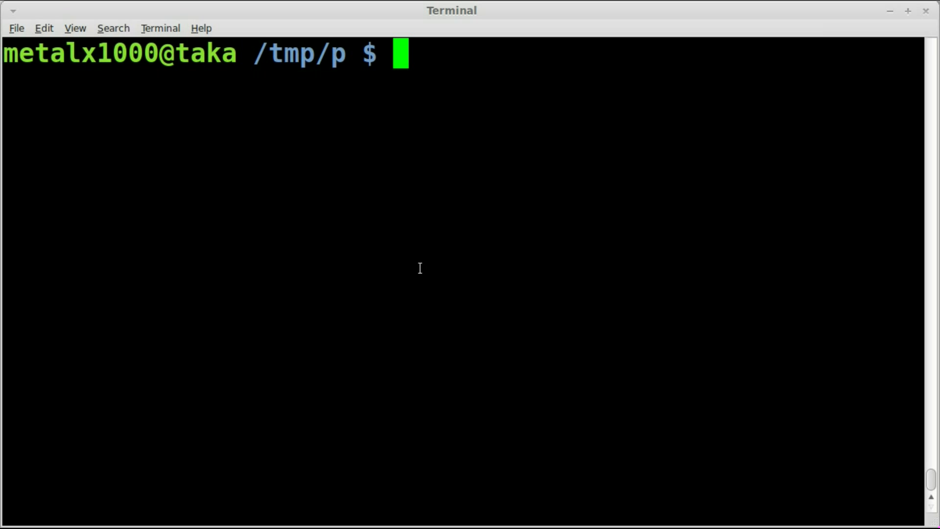
- Launch the Python 2.7 console with python and run import urllib2
text(python)
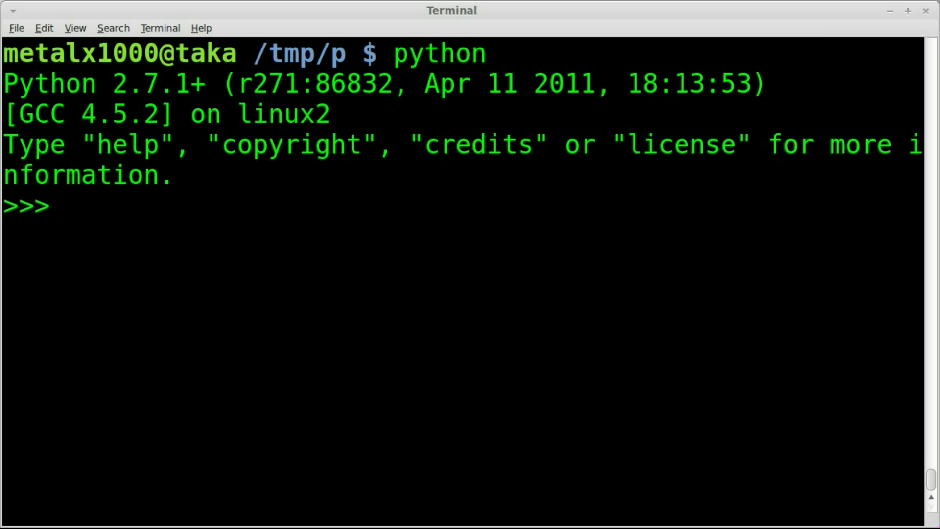
text(import)
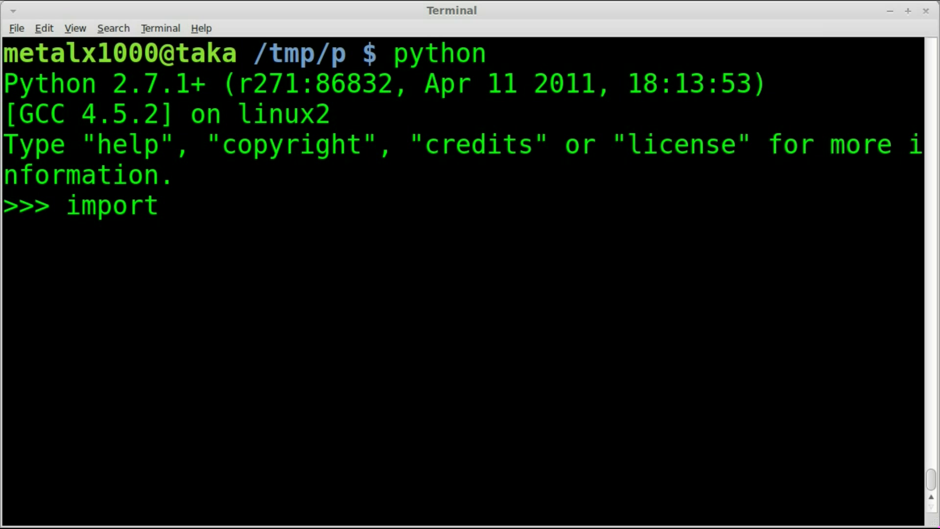
text(url)
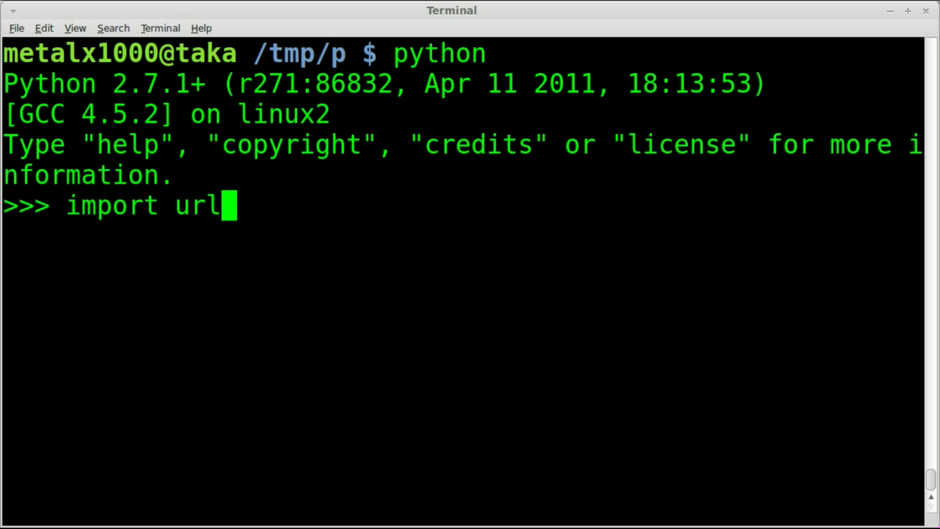
text(lib2)
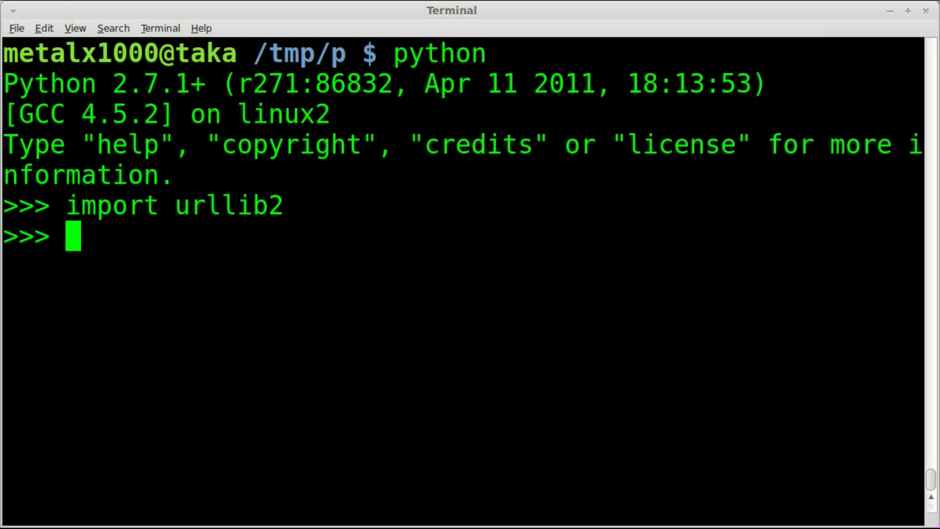
text(f)
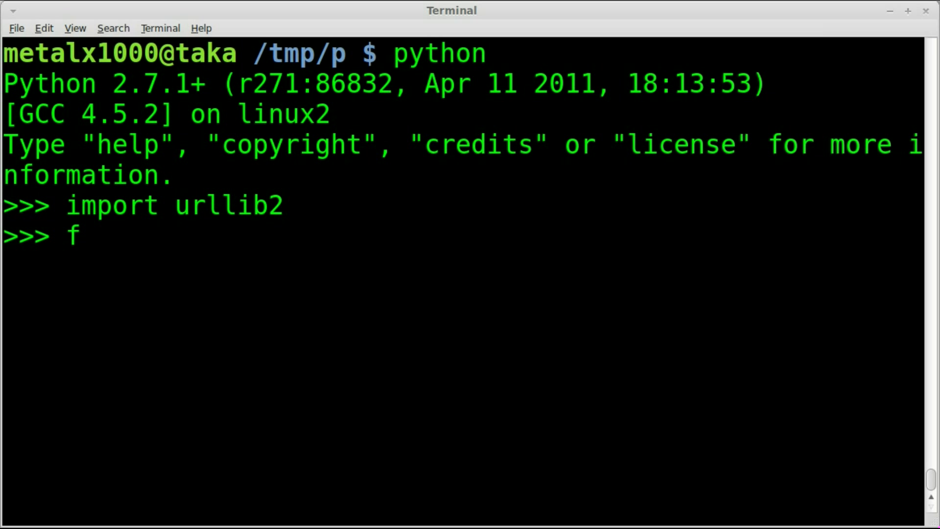
text(=)
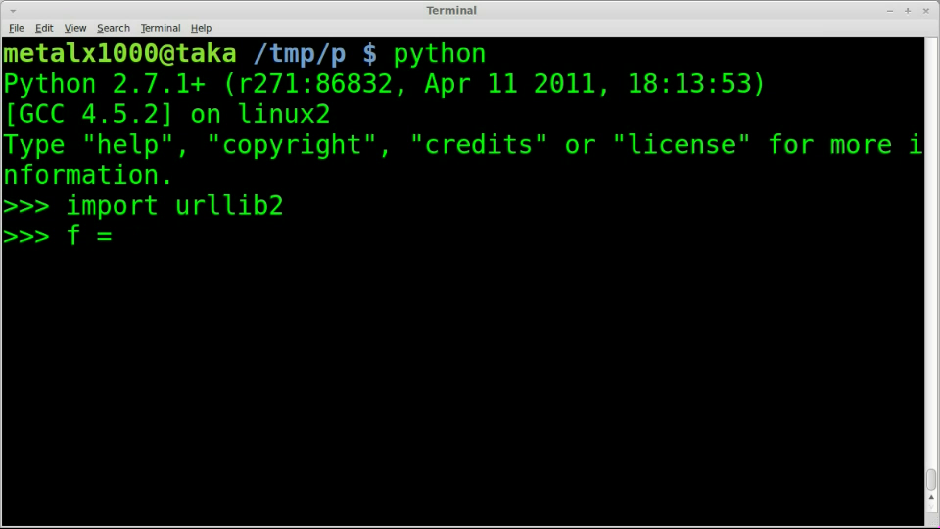
text(urlli)
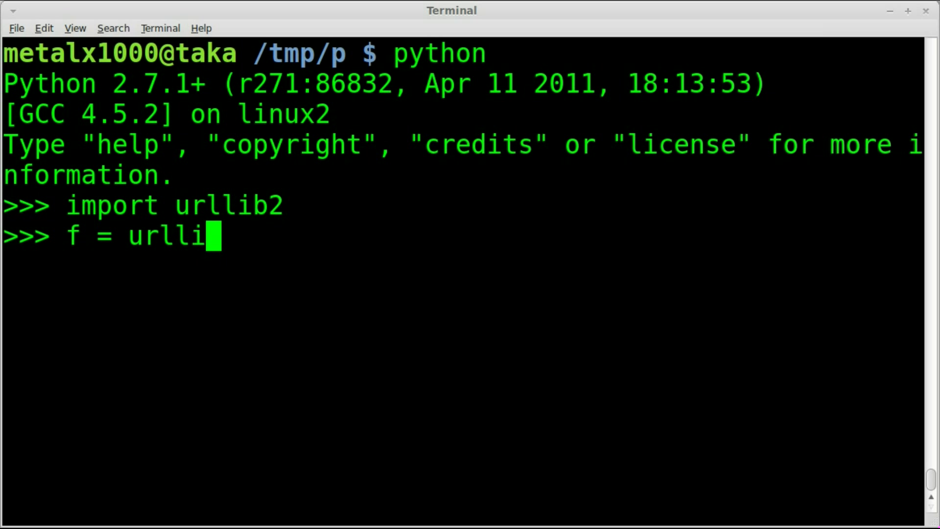
text(b2)
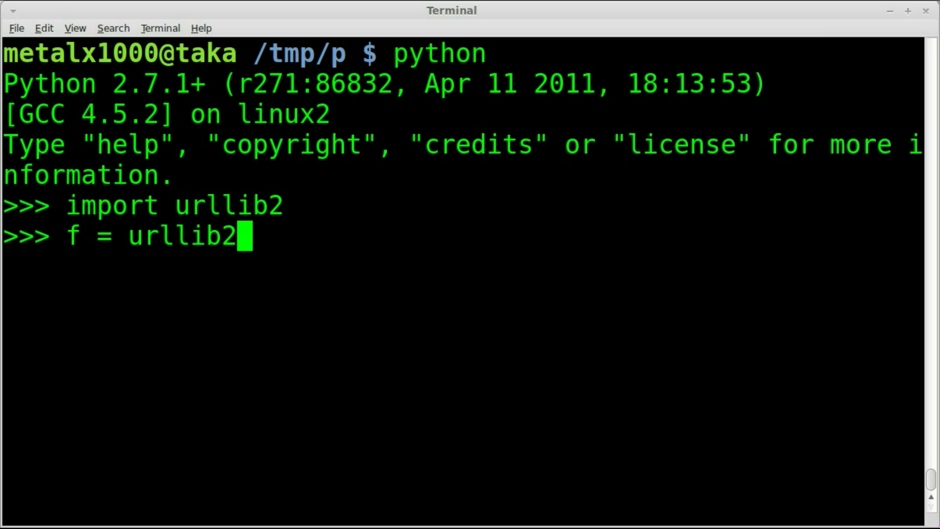
text(.u)
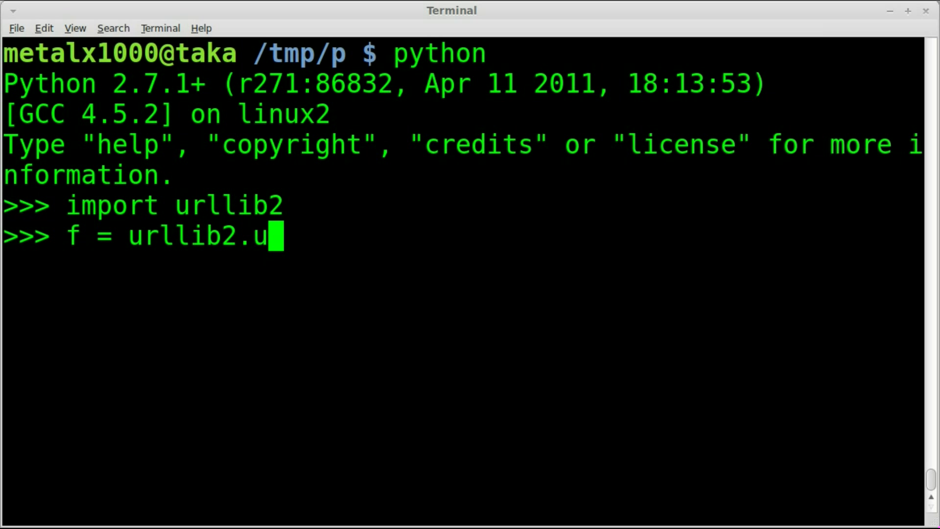
text(rlopen)
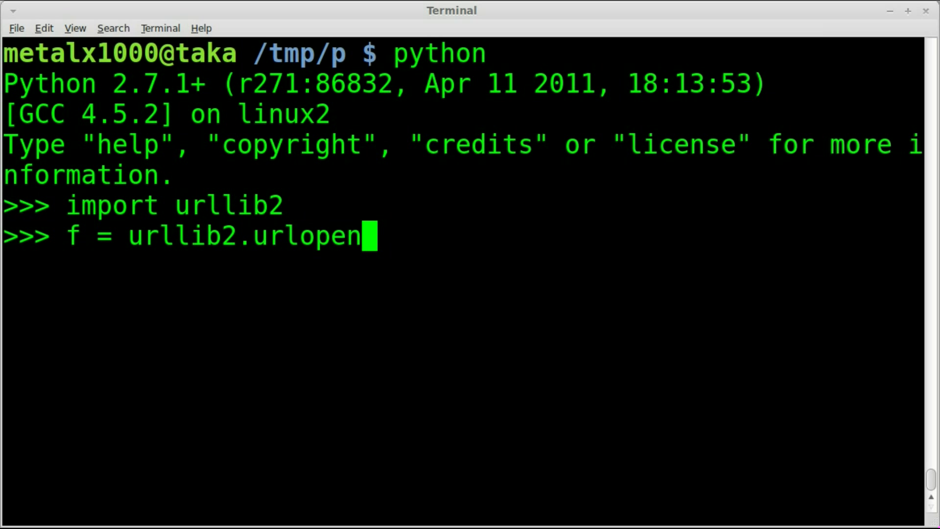
text(())
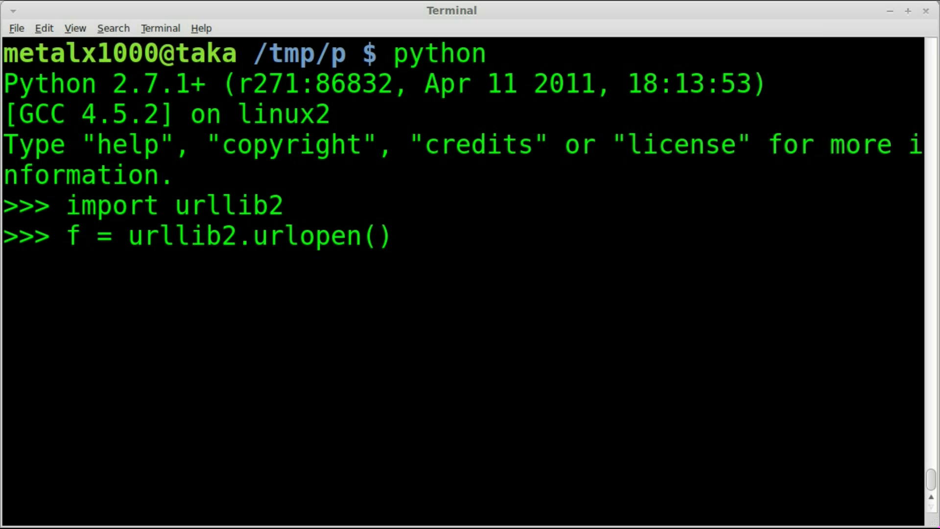
text('')
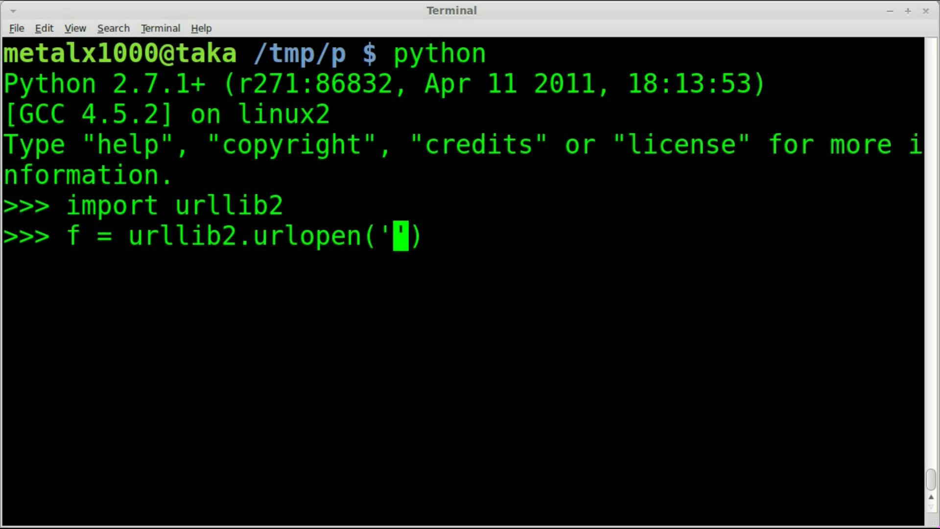
text(http:)
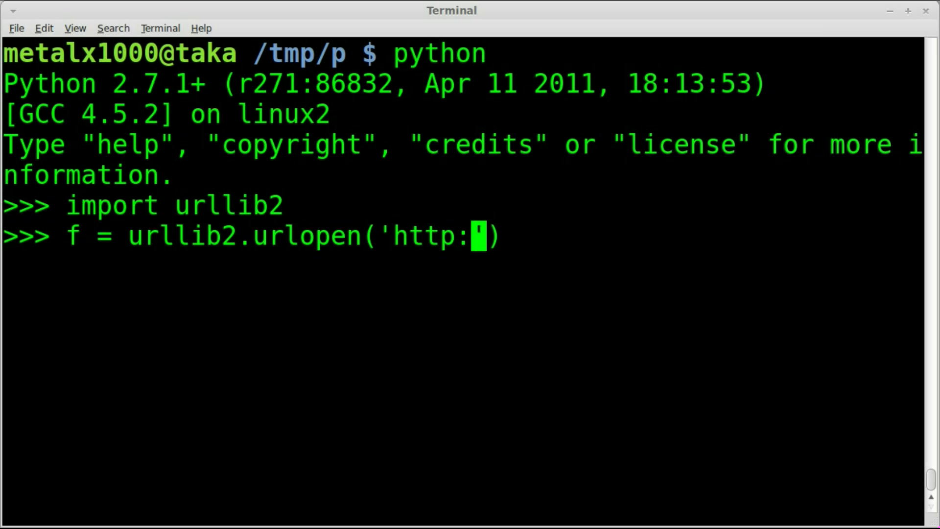
text(//)
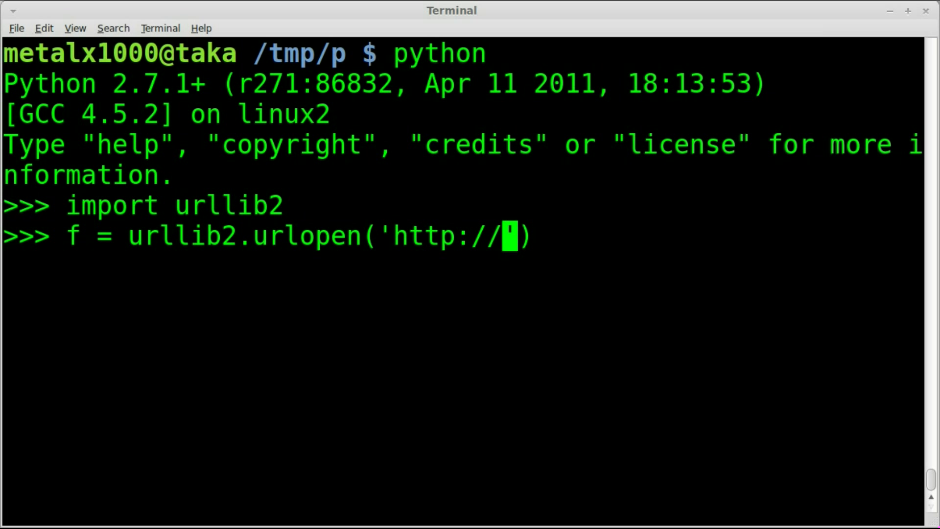
text(aal)
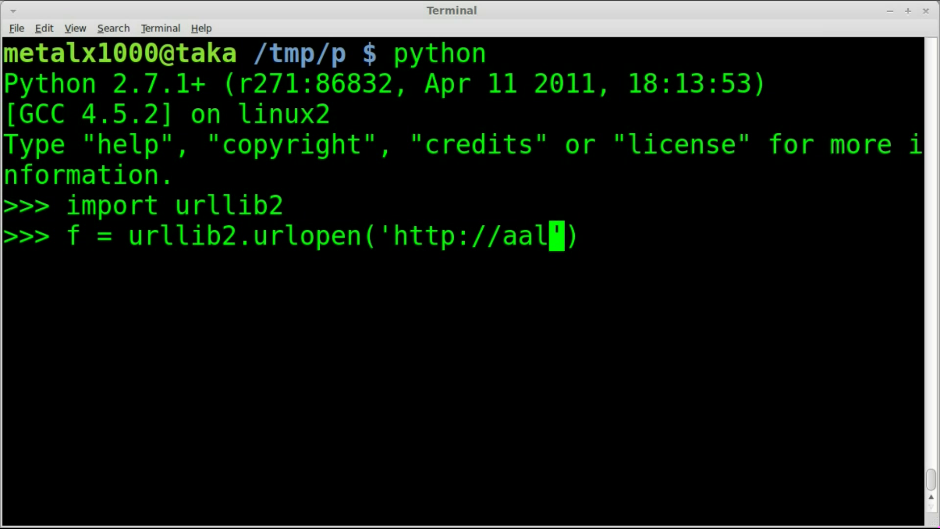
text(.)
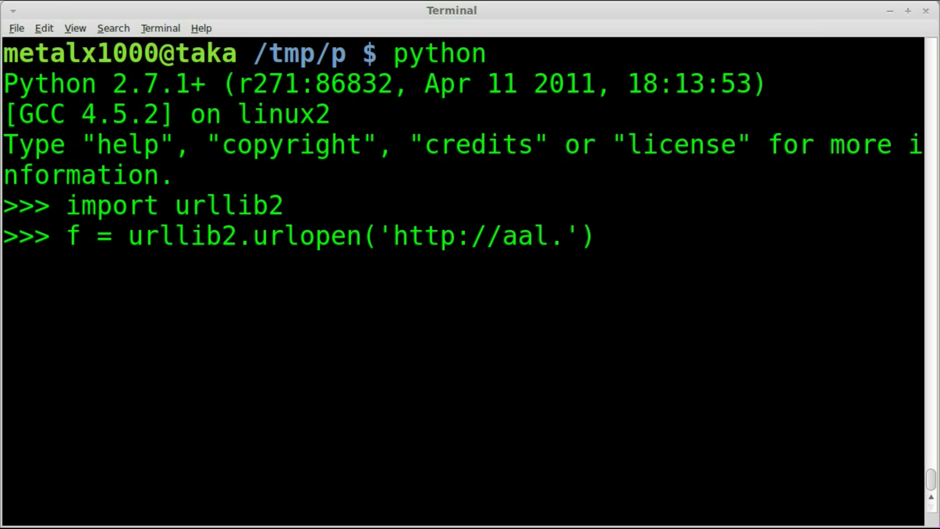
text(hu/tu)
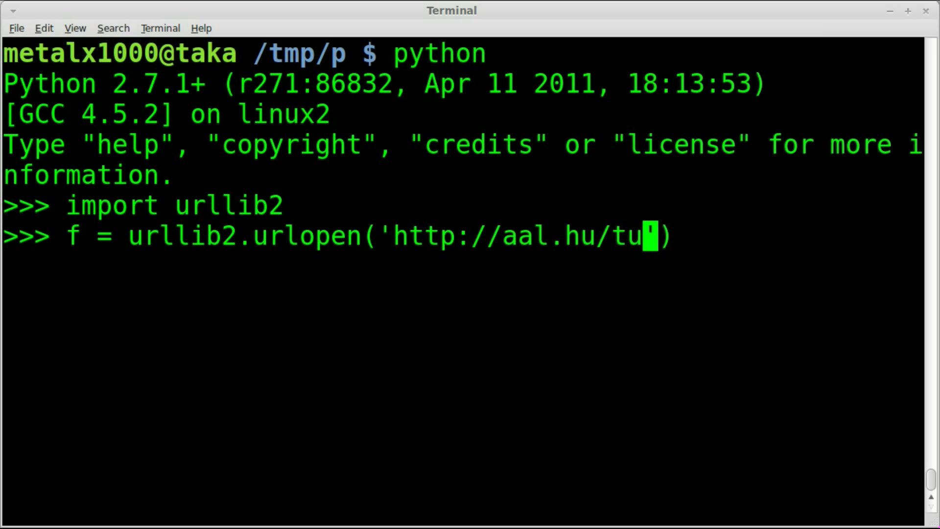
text(x.jpg)
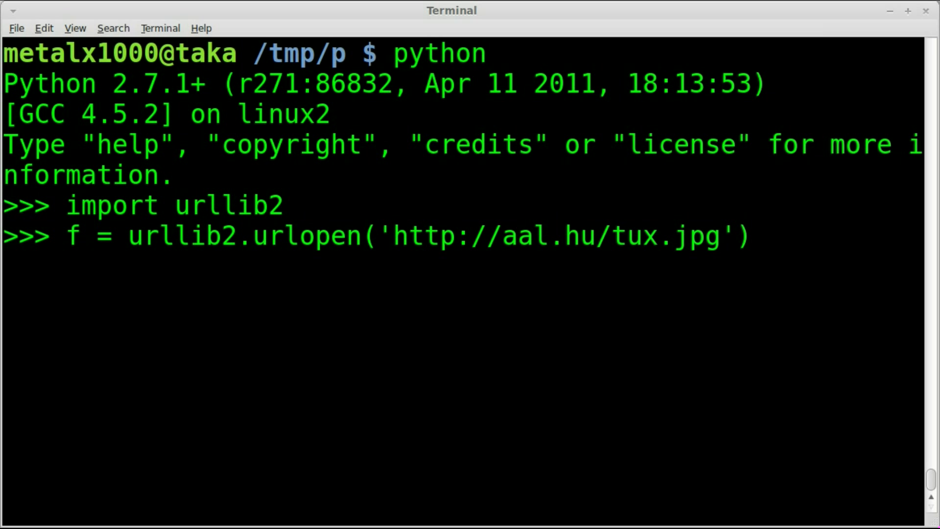
- Highlight f, the urllib2 module name and the tux.jpg address in the statement
double_click(70, 236)
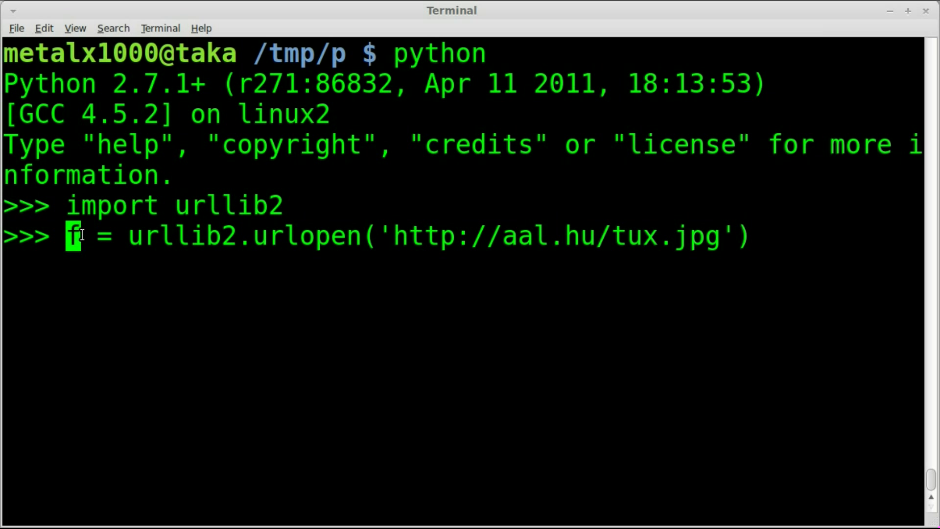
double_click(173, 236)
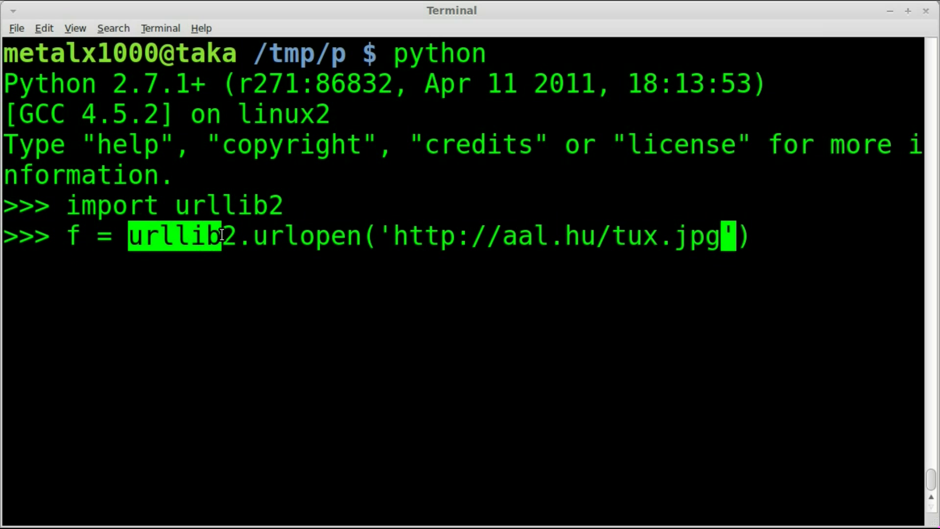
double_click(307, 235)
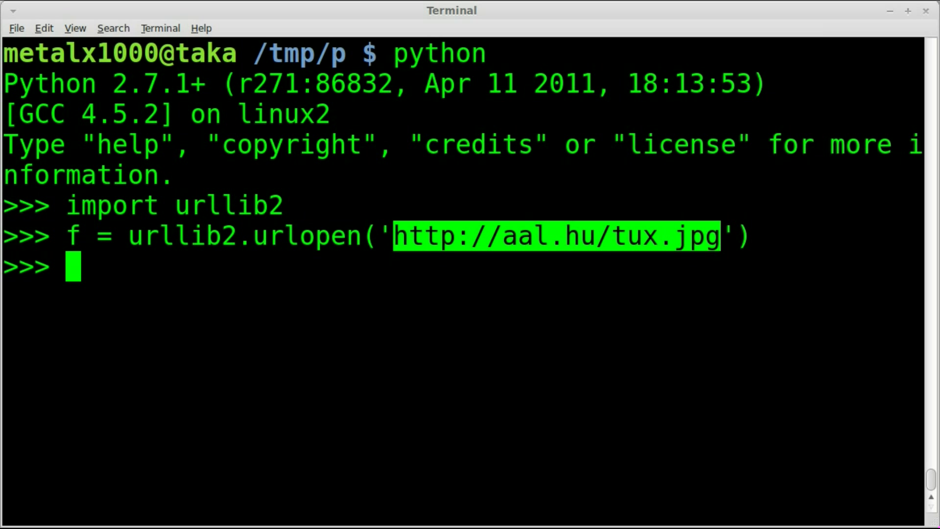
- Run jpg = open("1.png", "w") to get a writable 1.png file
text(jpg)
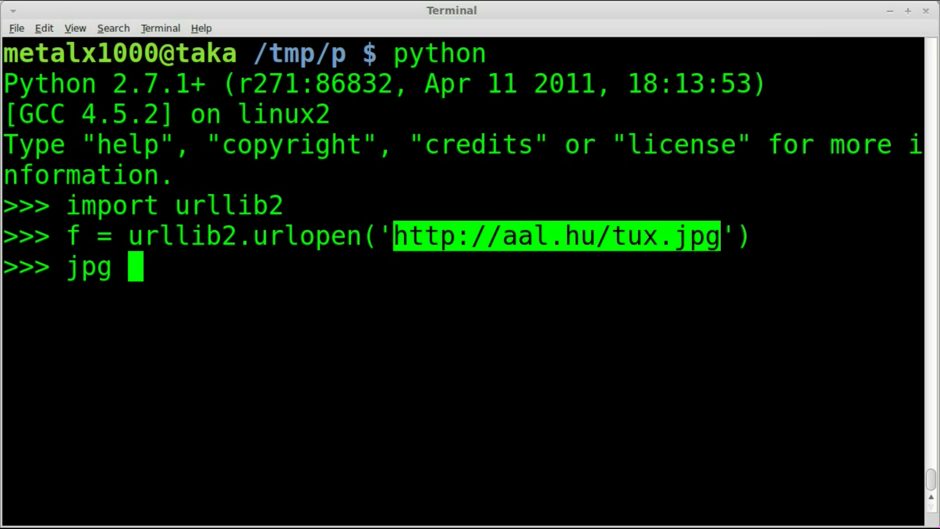
text(=)
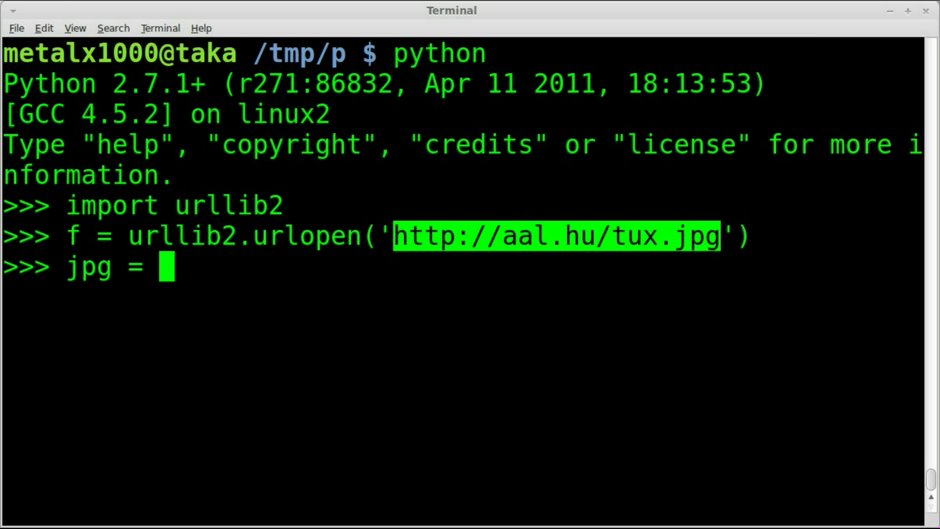
text(open)
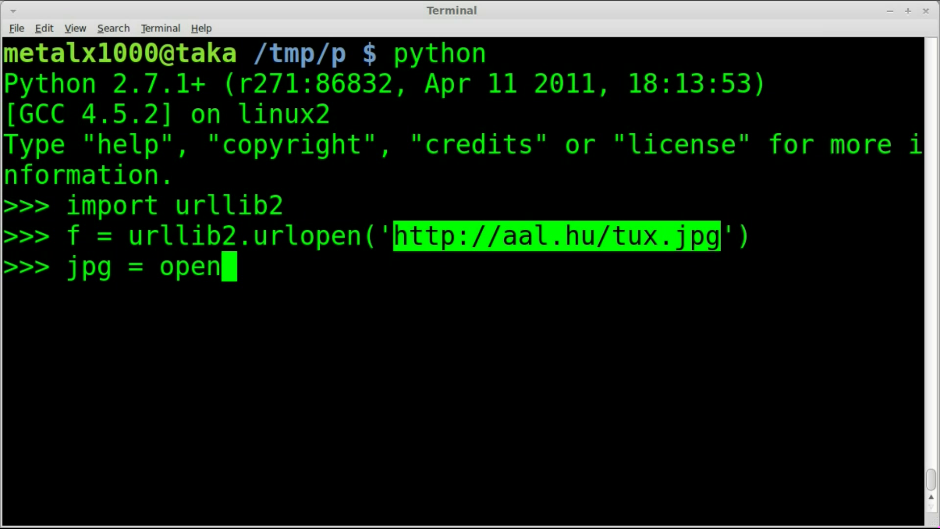
text(())
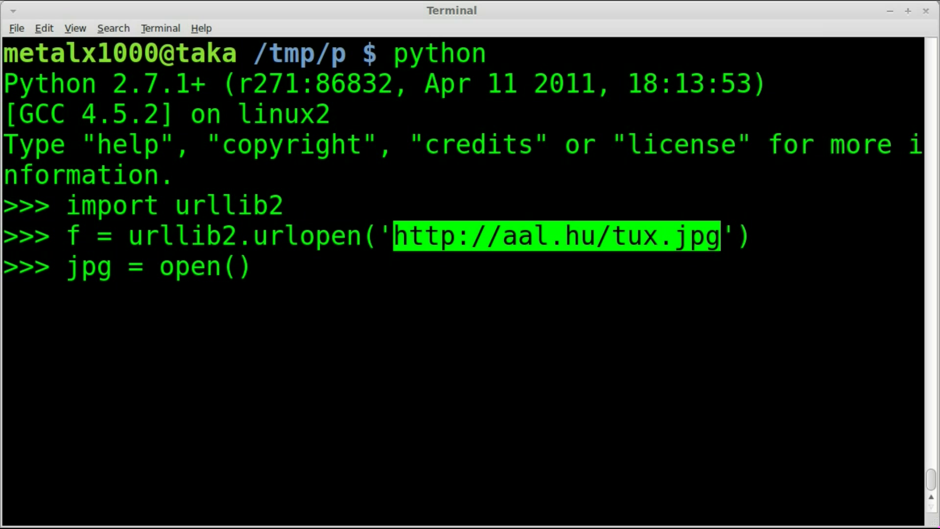
text("1.png")
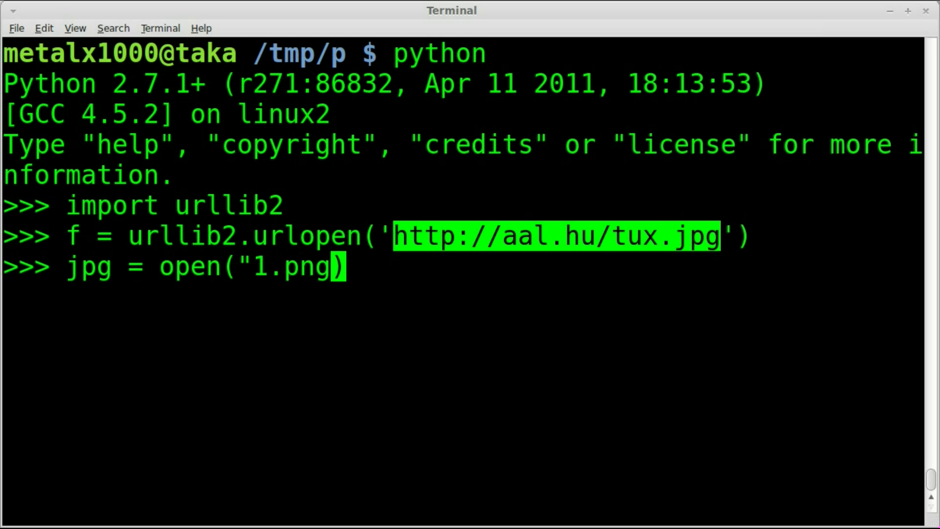
text(")
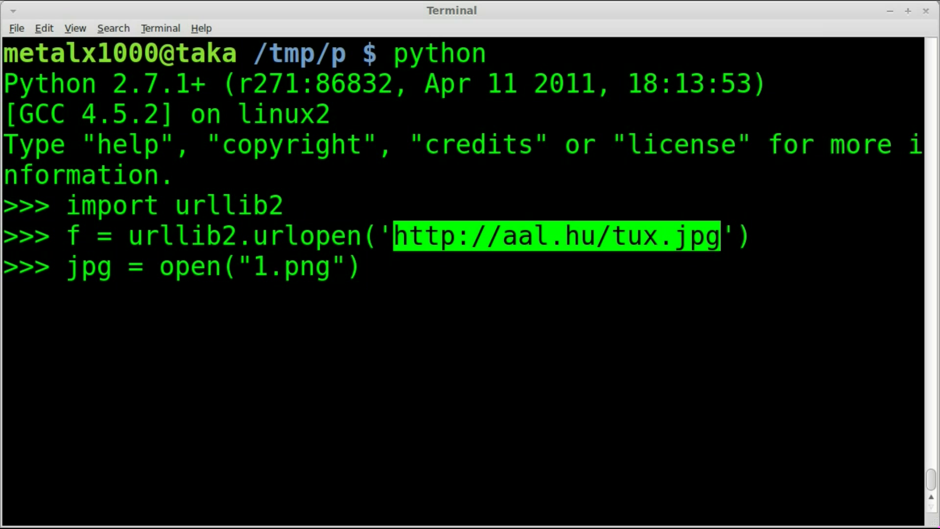
text())
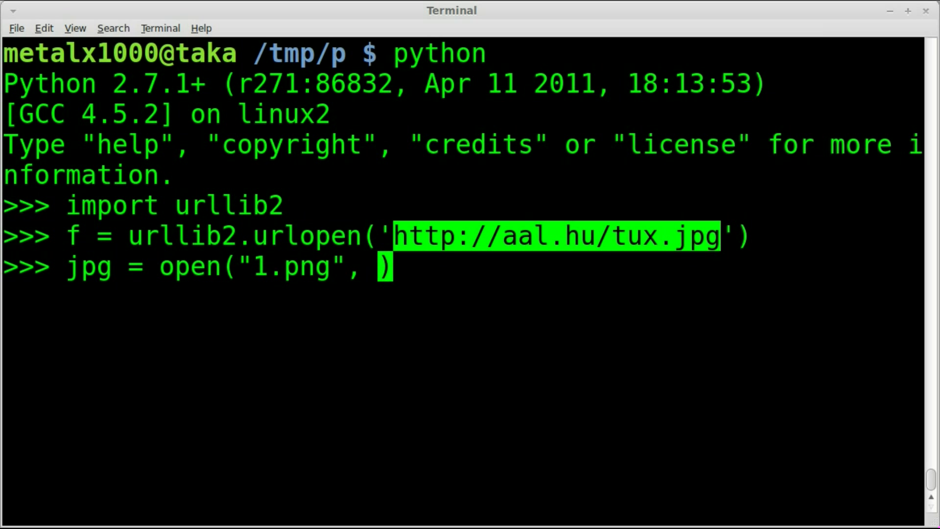
text("r")
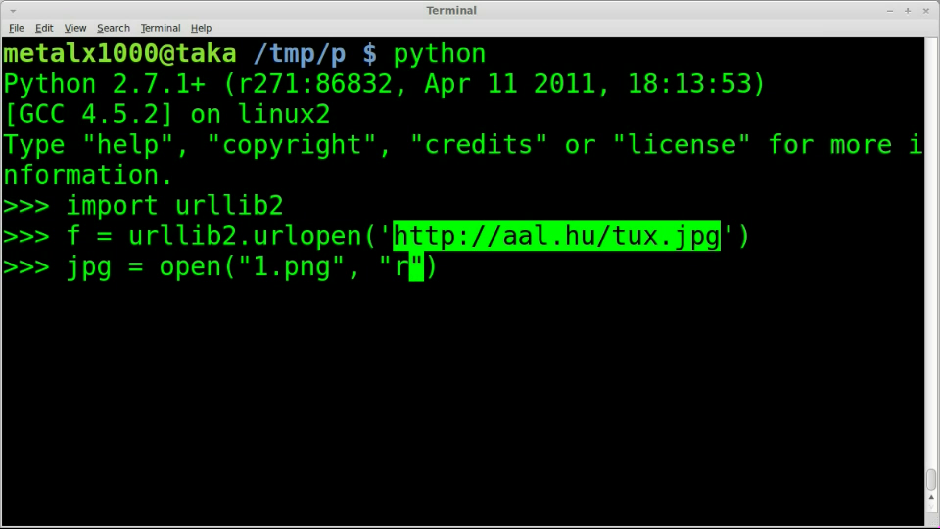
text(w)
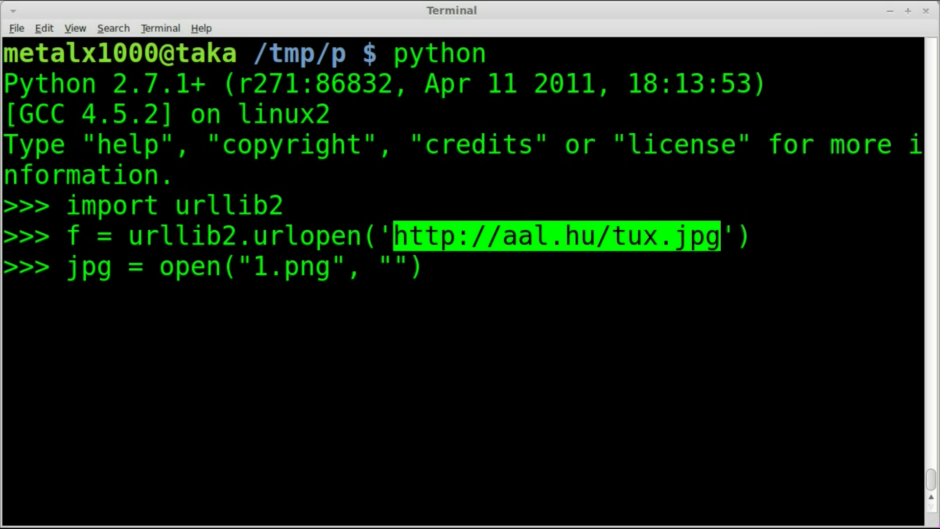
text(w)
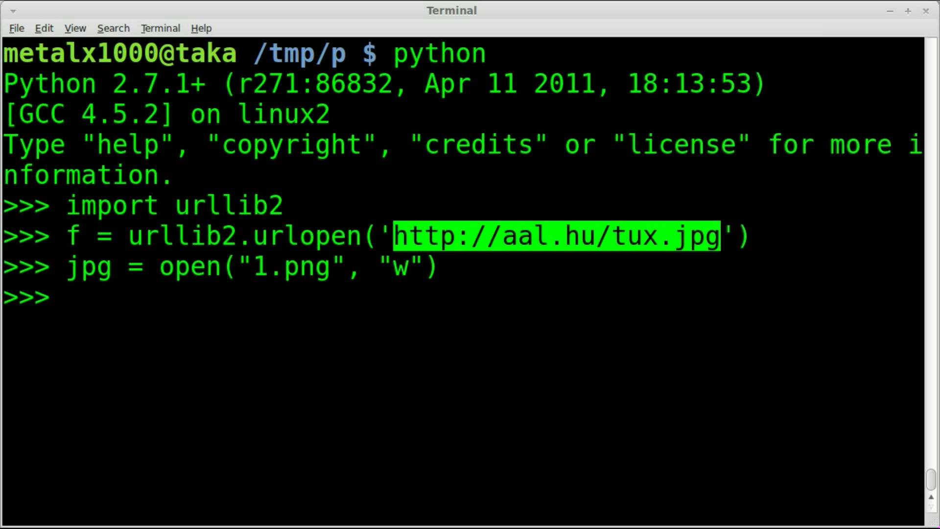
- Write the downloaded image into the file with jpg.write(f.read())
text(jpg)
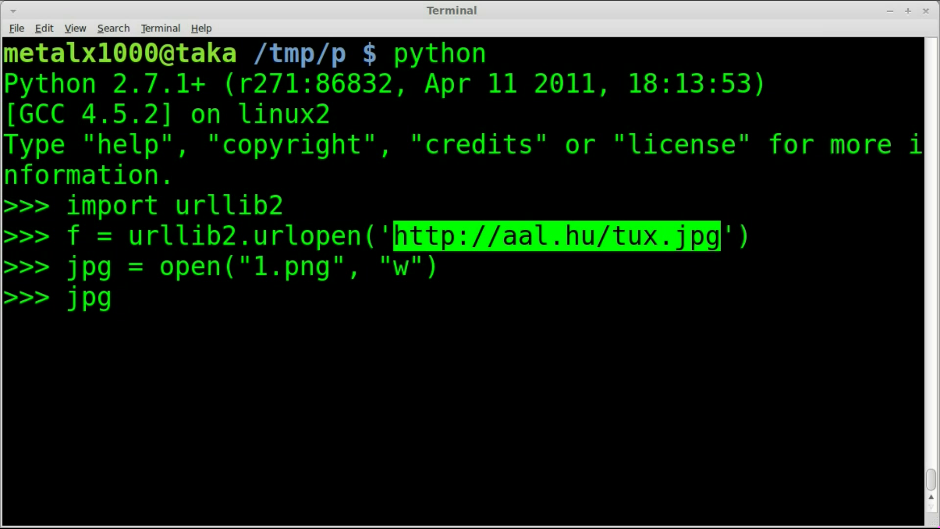
text(.wr)
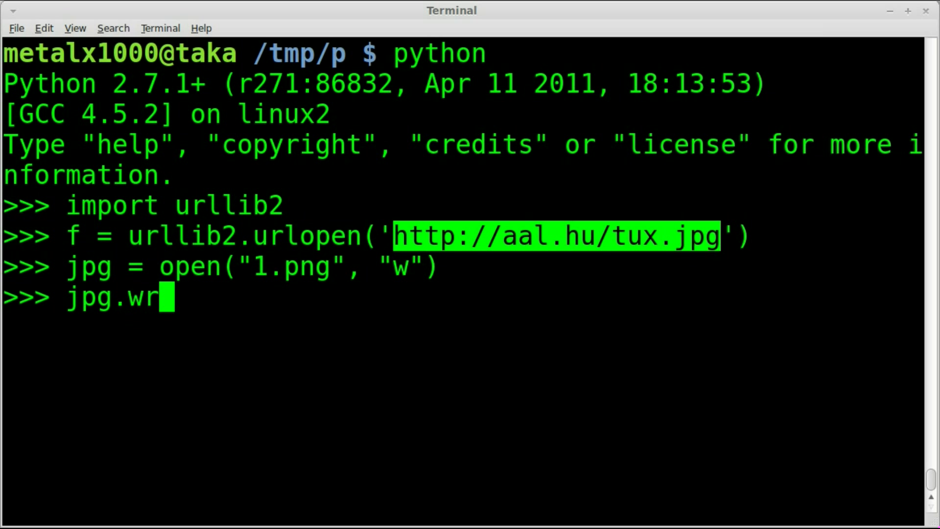
text(ite())
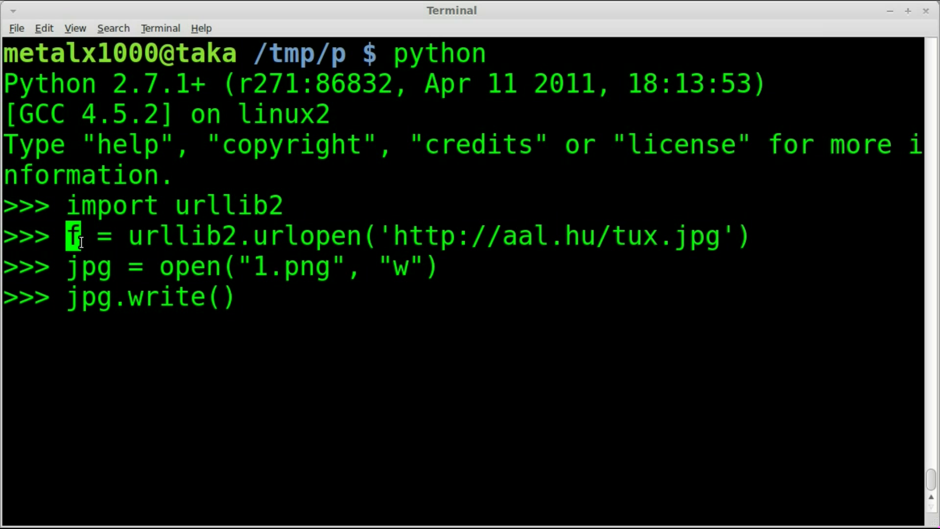
text(f)
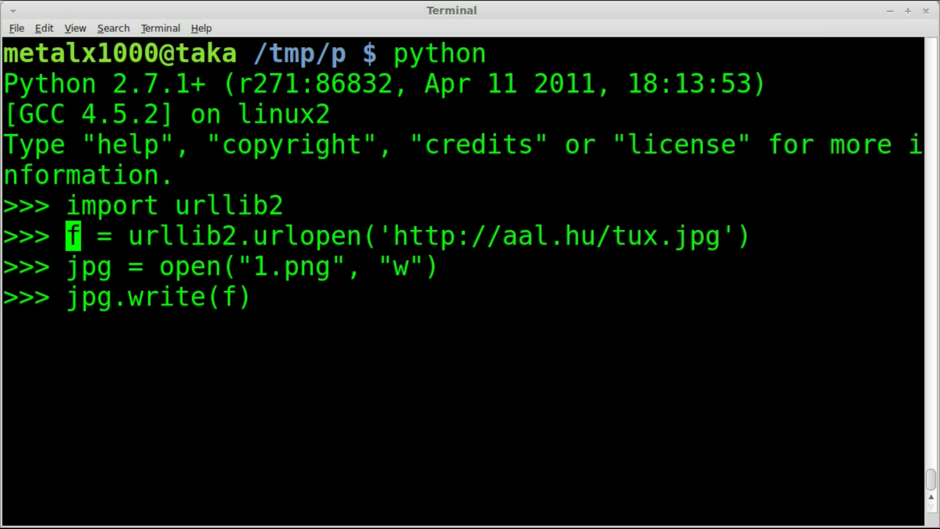
text(.read()
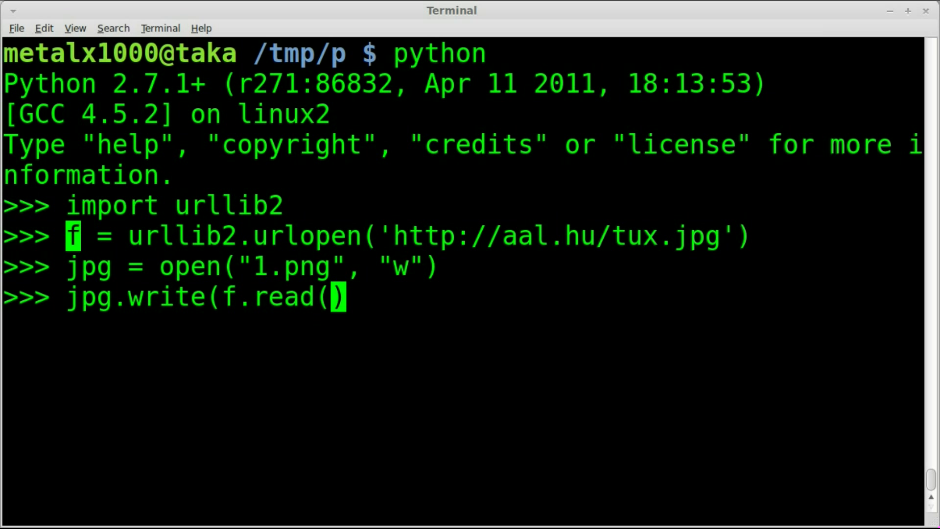
text())
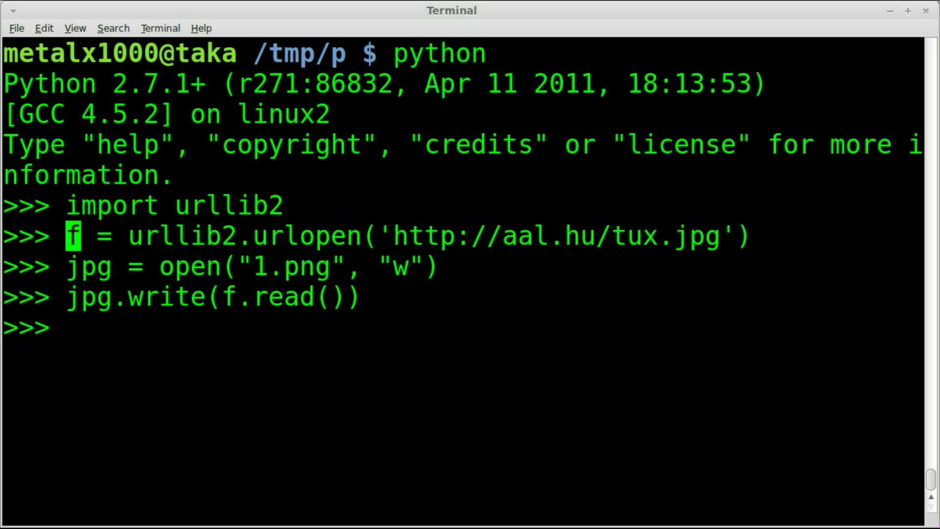
- Close the file with jpg.close() and exit Python with Ctrl+D
text(jpg)
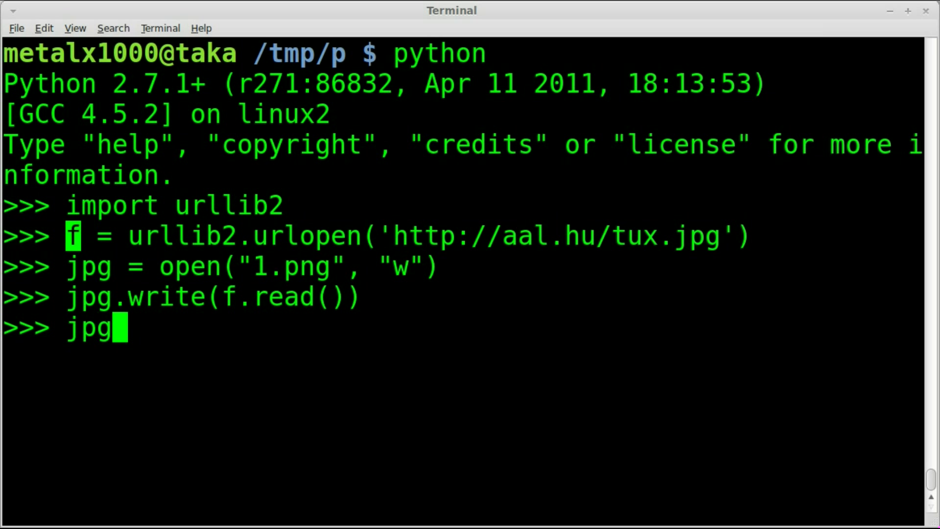
text(.close())
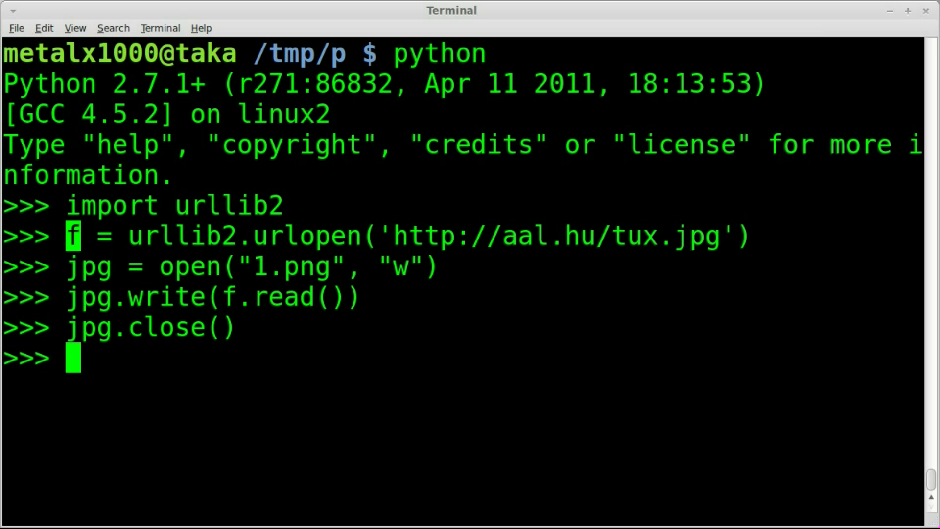
key(ctrl+d)
text(ls)
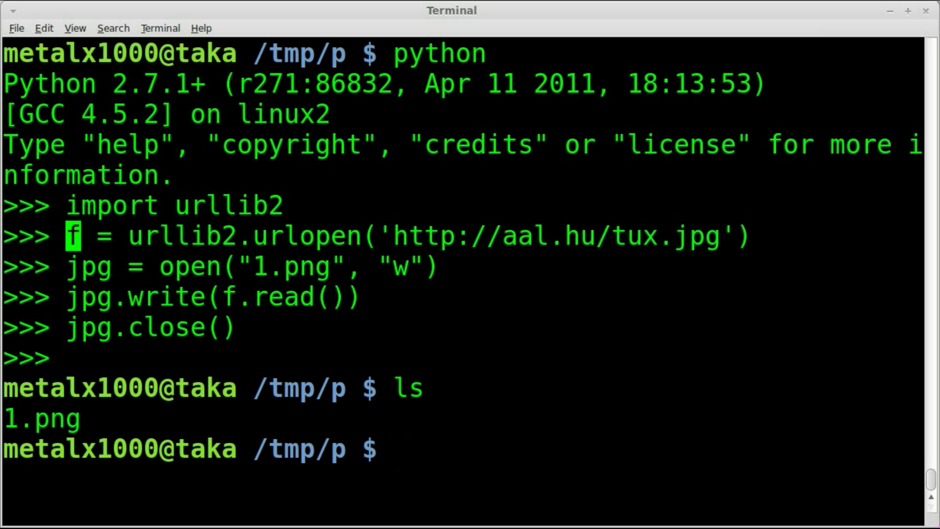
- View 1.png with display, close the Tux window, and restart python
text(display)
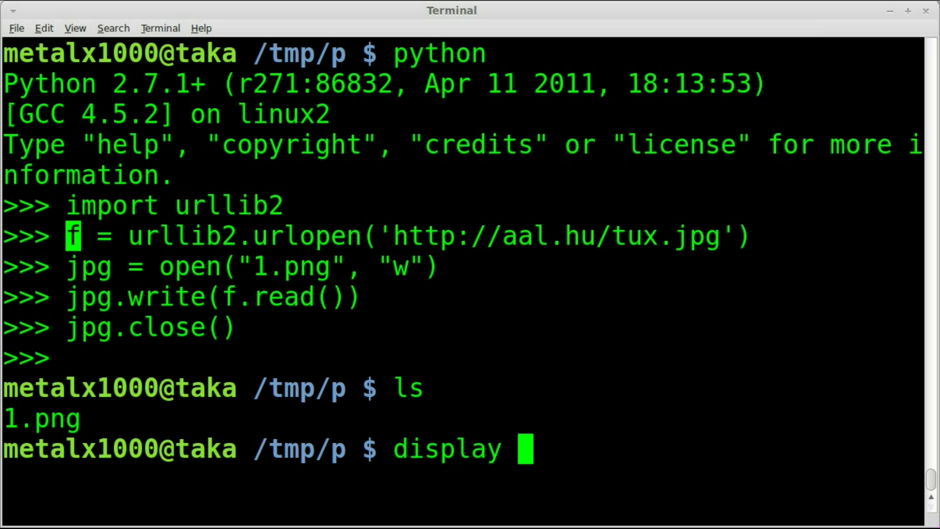
text(1.png)
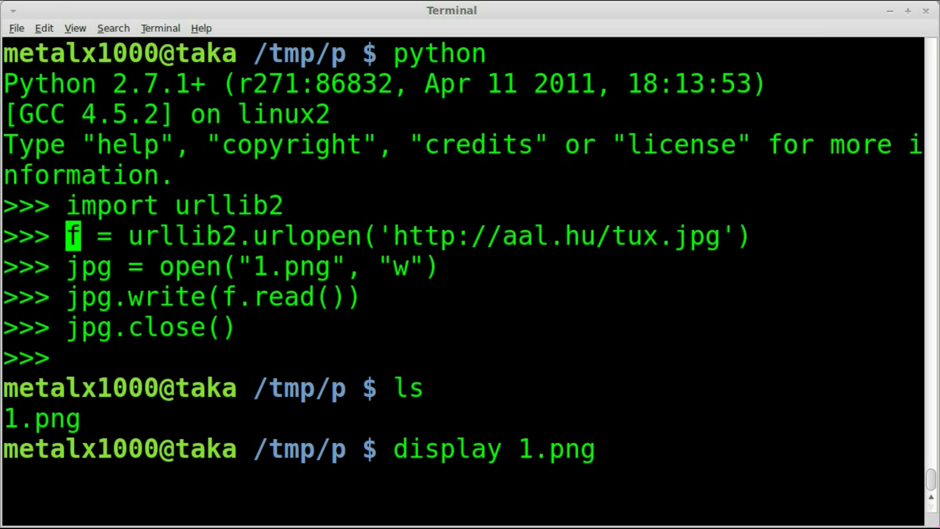
key(Return)
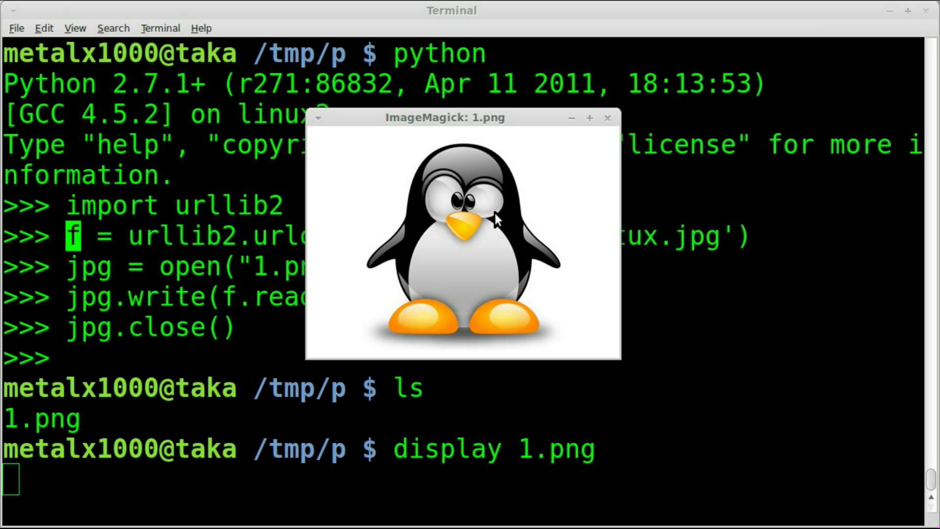
click(605, 118)
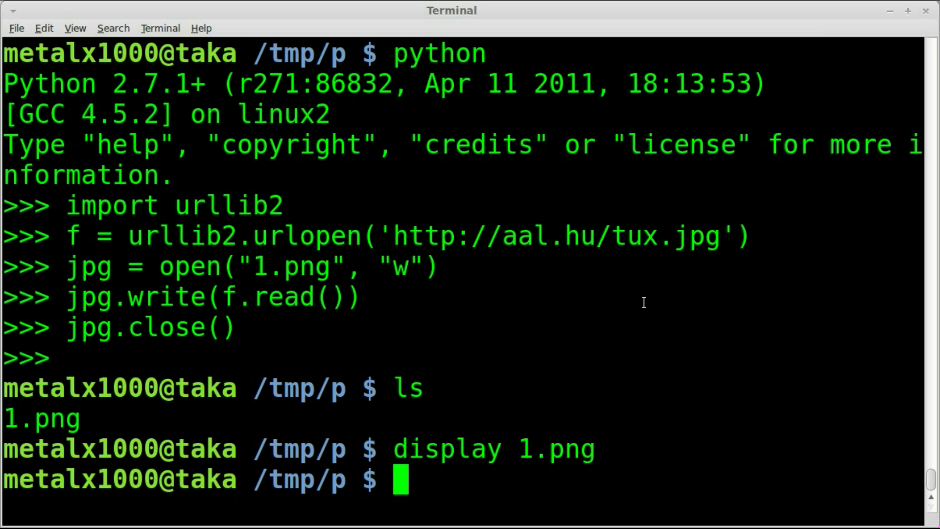
text(python)
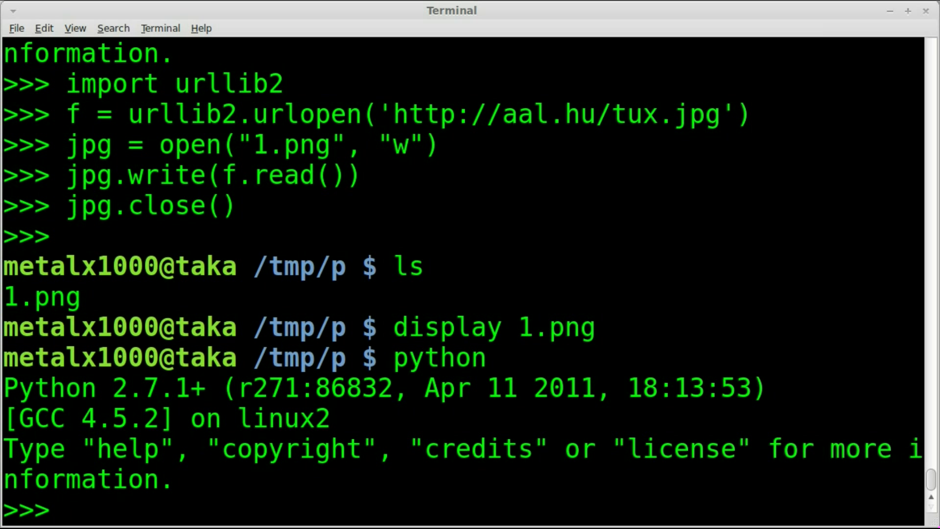
- Import urllib2 in the new Python session
text(import)
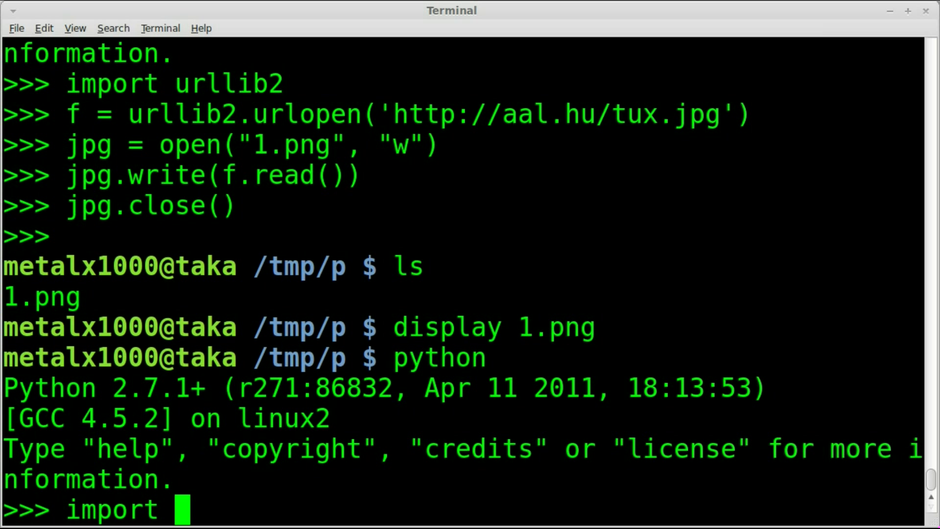
text(url)
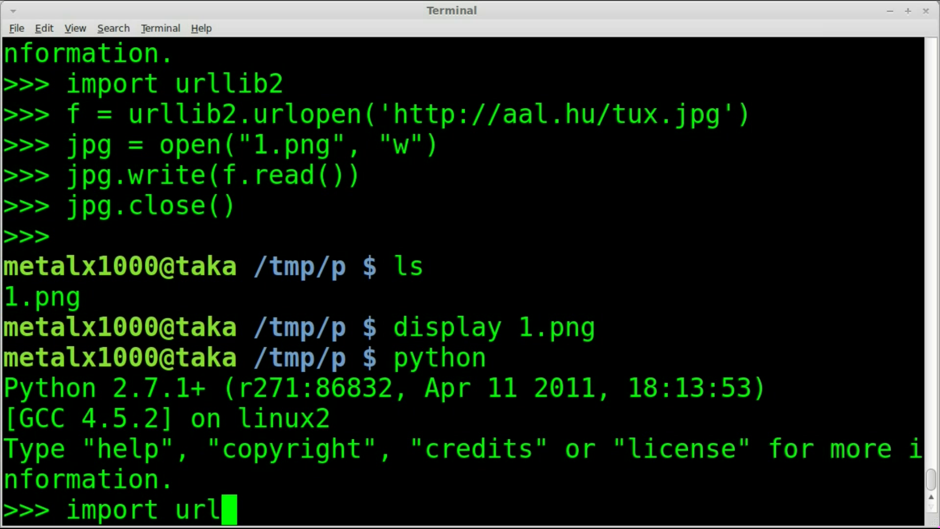
text(lib2)
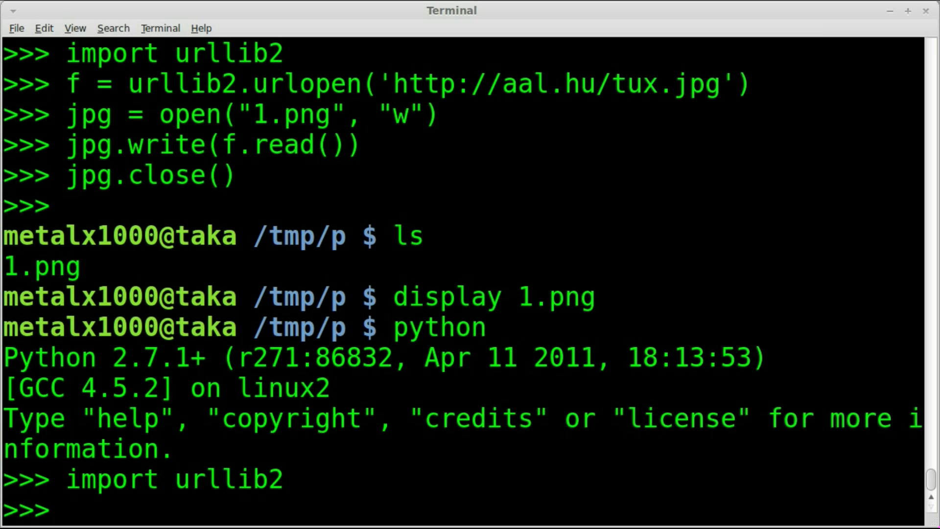
text(f =)
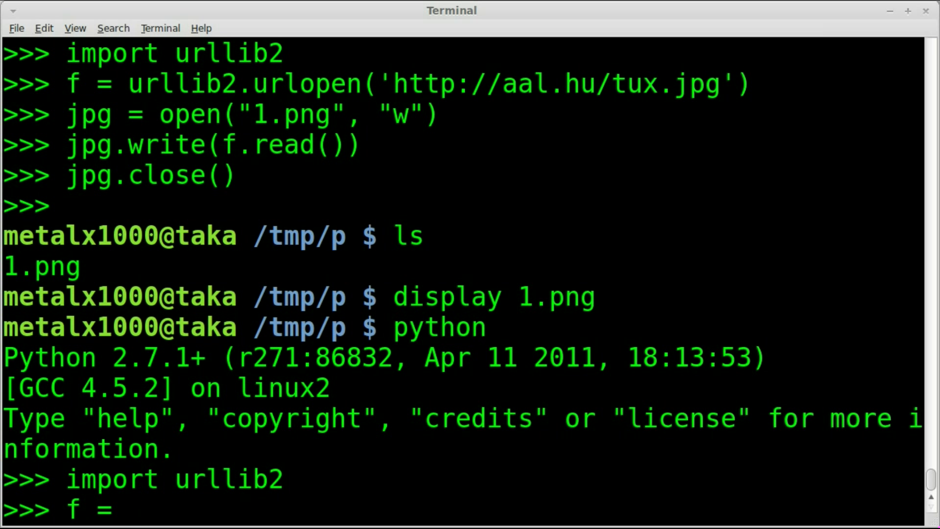
text(urllib)
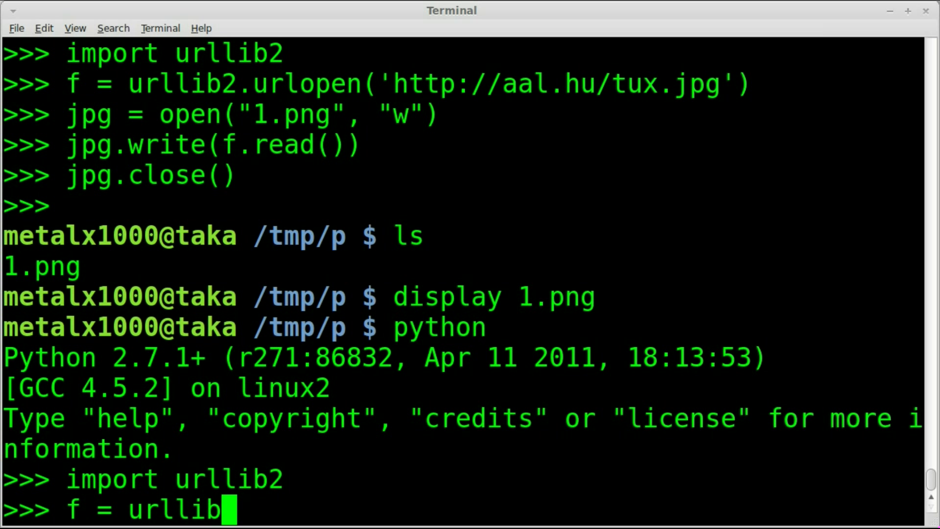
text(2.)
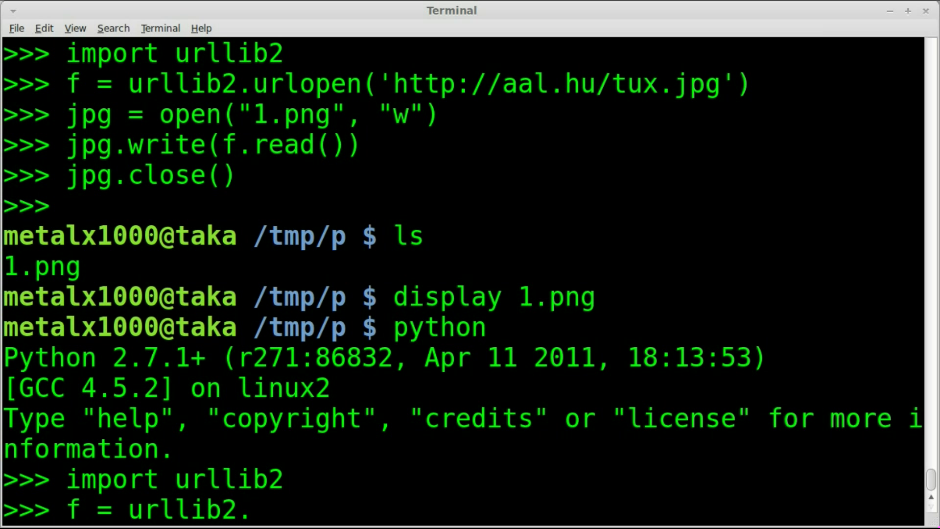
text(urlopen)
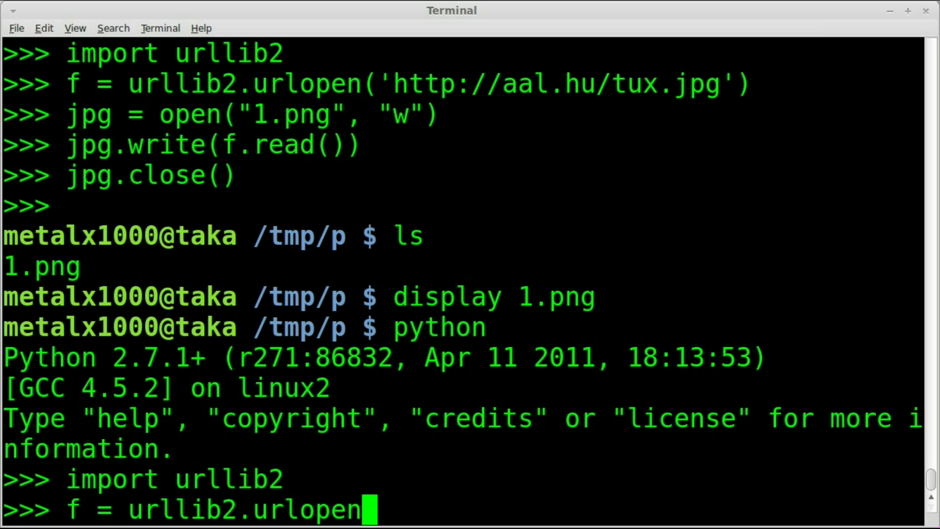
text((""))
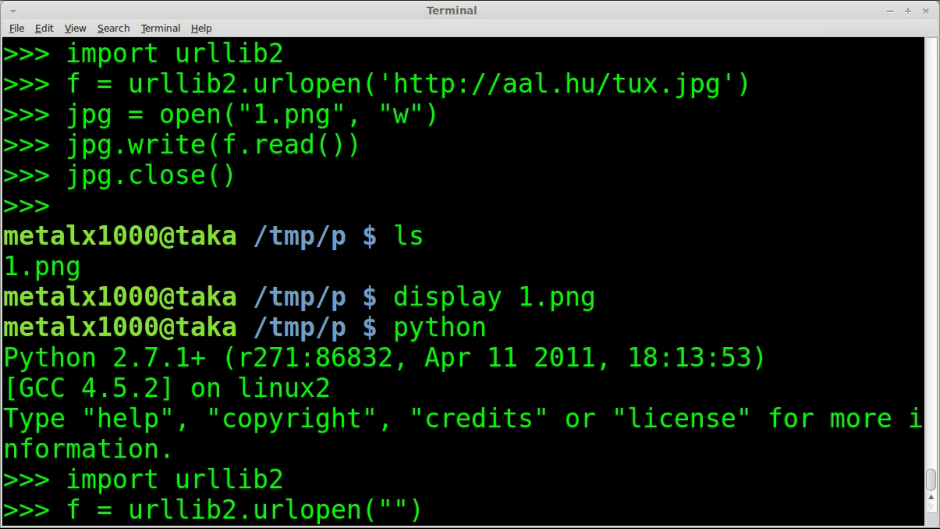
text(http:/)
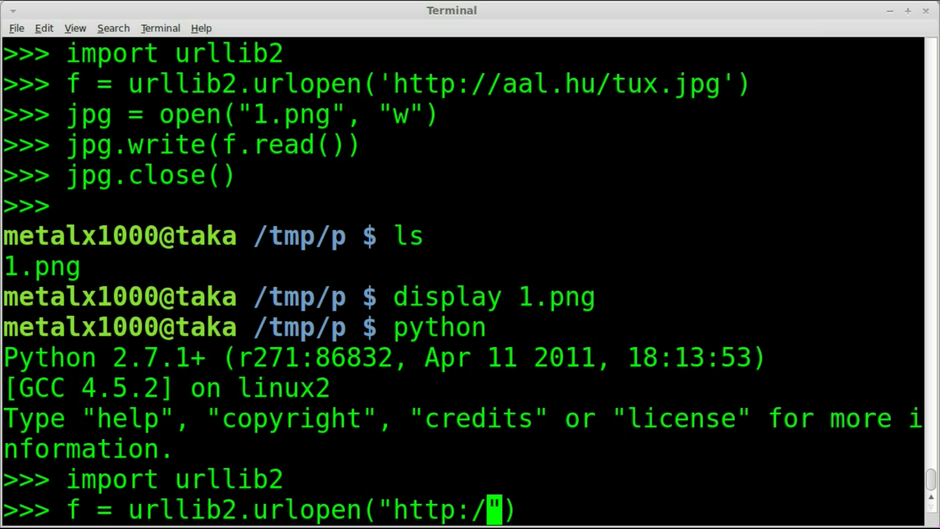
text(/filmsbykri)
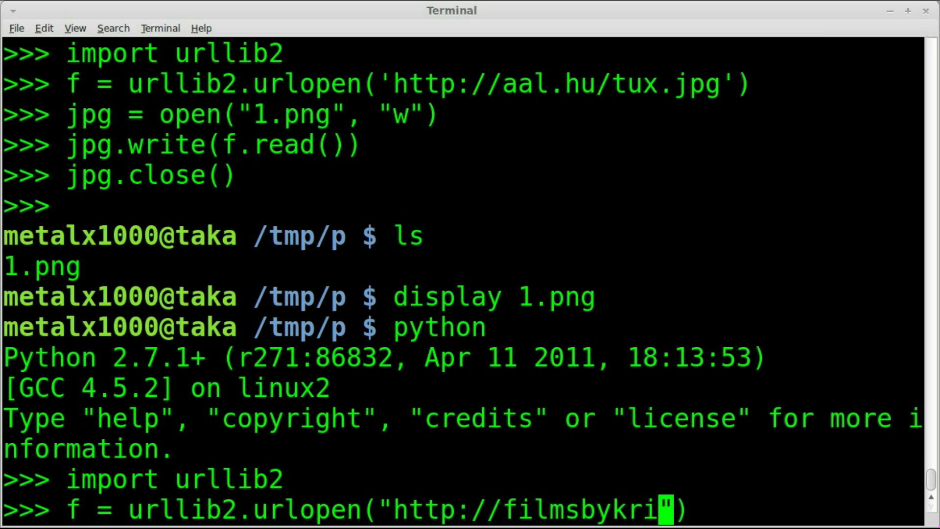
text(s.com)
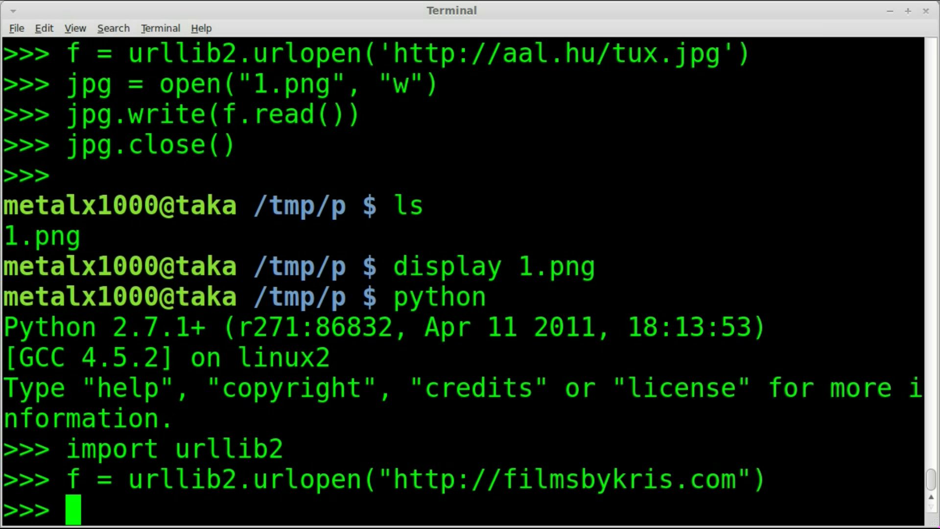
- Store the page contents in site with site = f.read()
text(site)
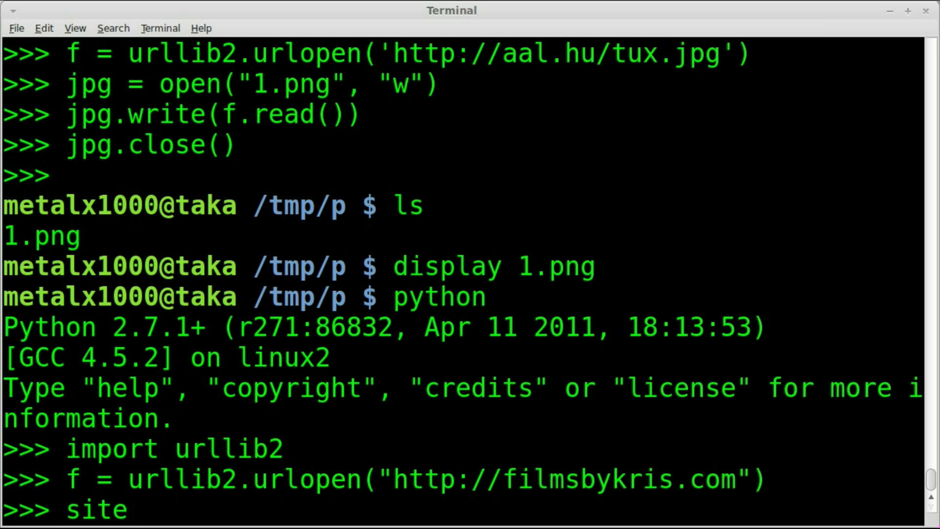
text(=)
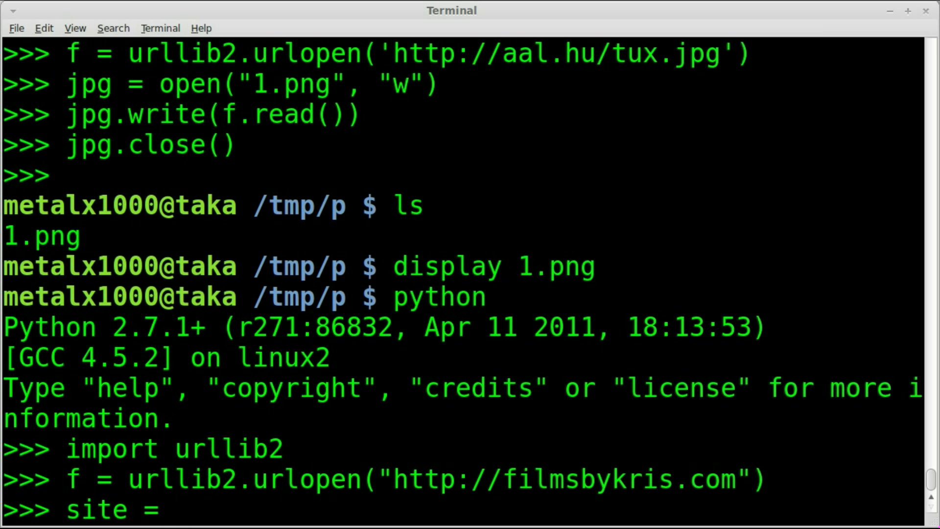
text(f)
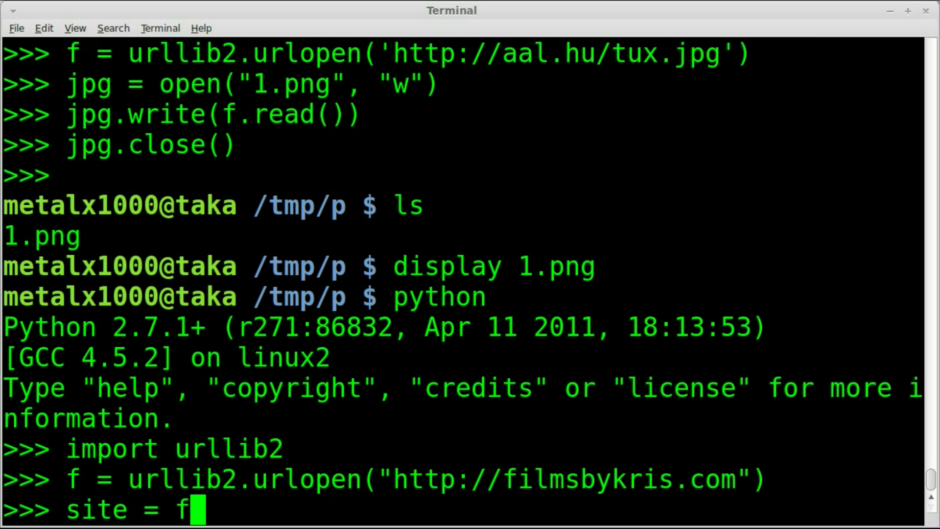
text(.read)
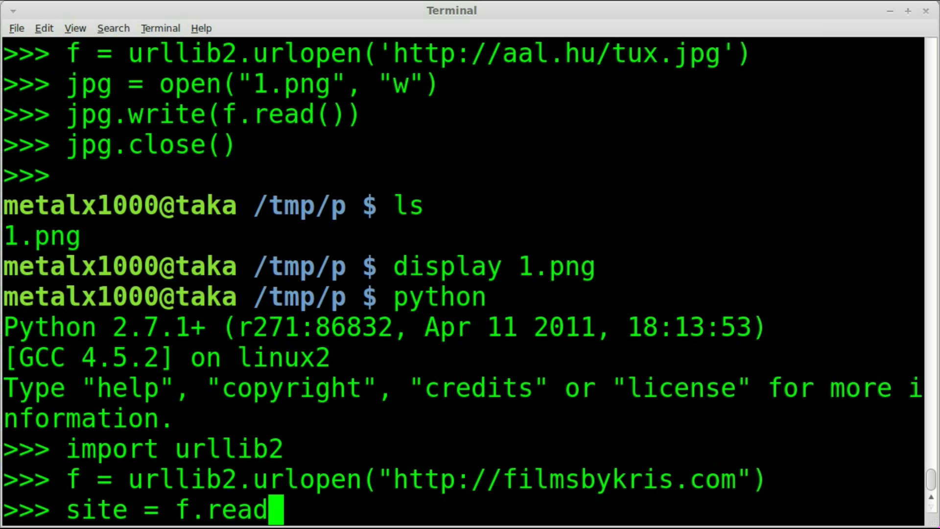
text(())
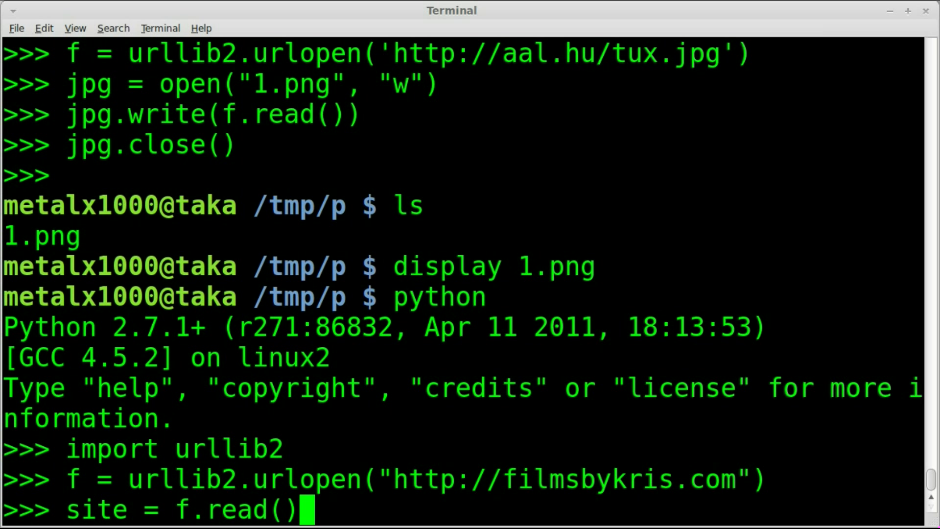
key(Return)
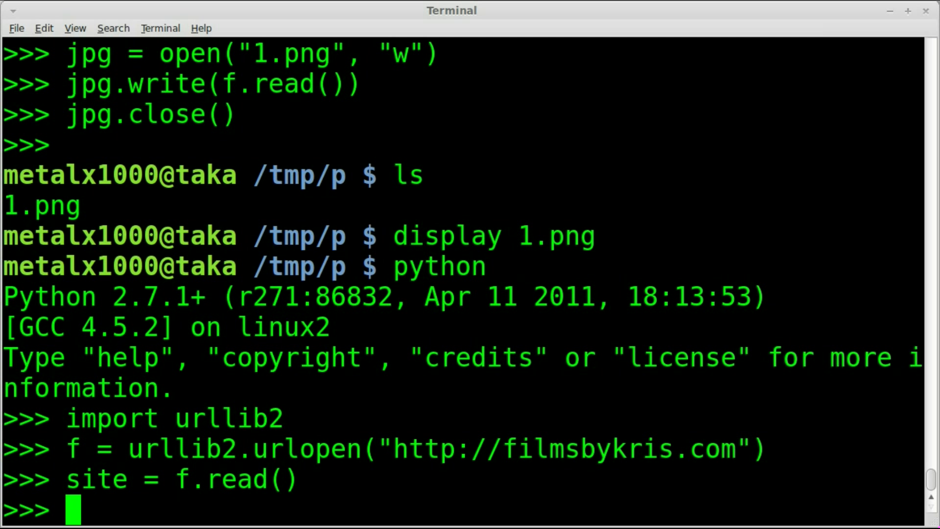
- Print site and scroll through the HTML source down to </html>
text(print s)
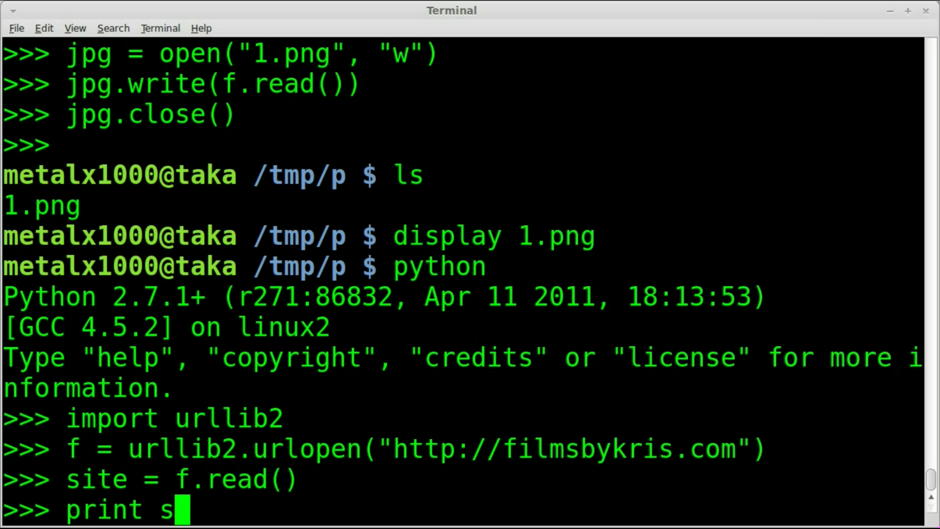
text(ite)
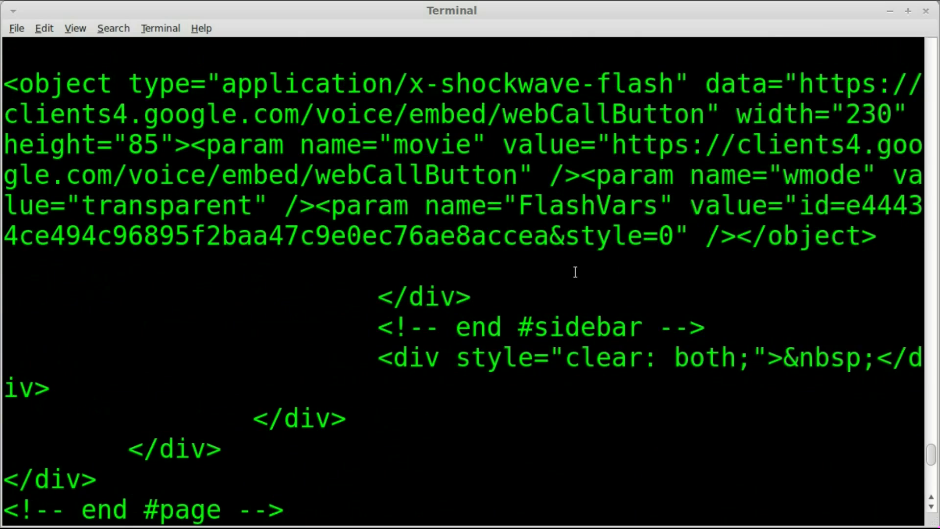
scroll(down, 3)
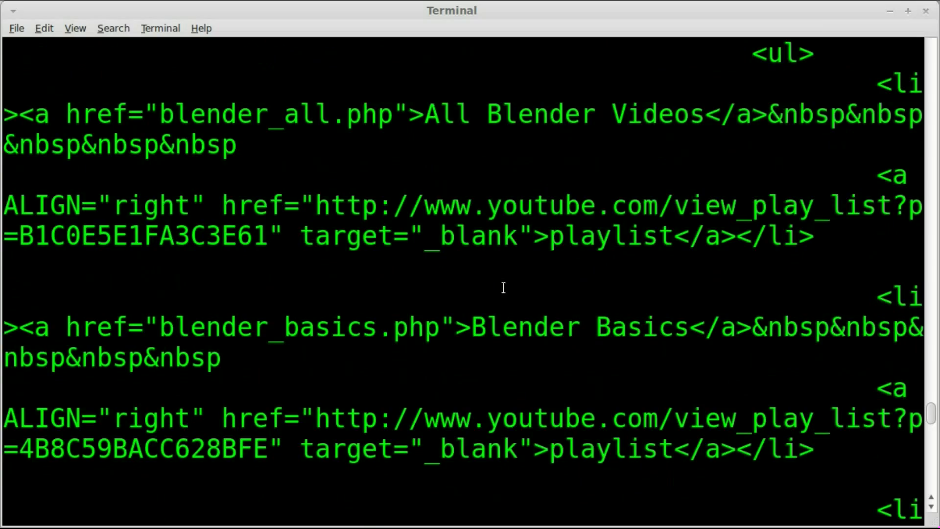
scroll(down, 3)
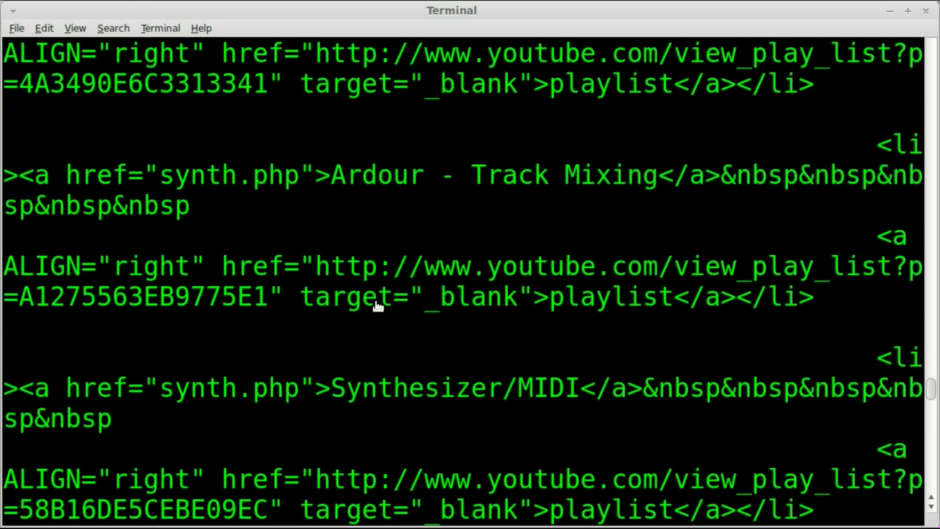
scroll(down, 3)
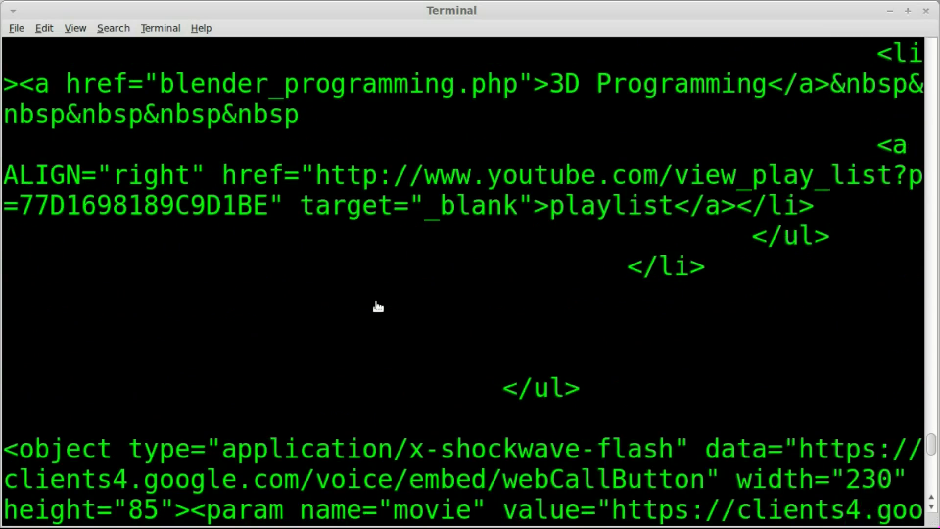
scroll(down, 3)
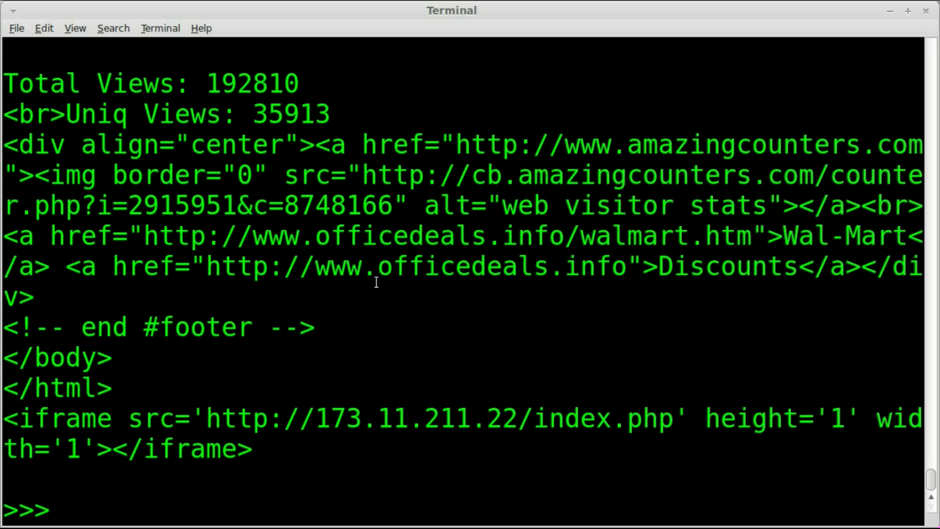